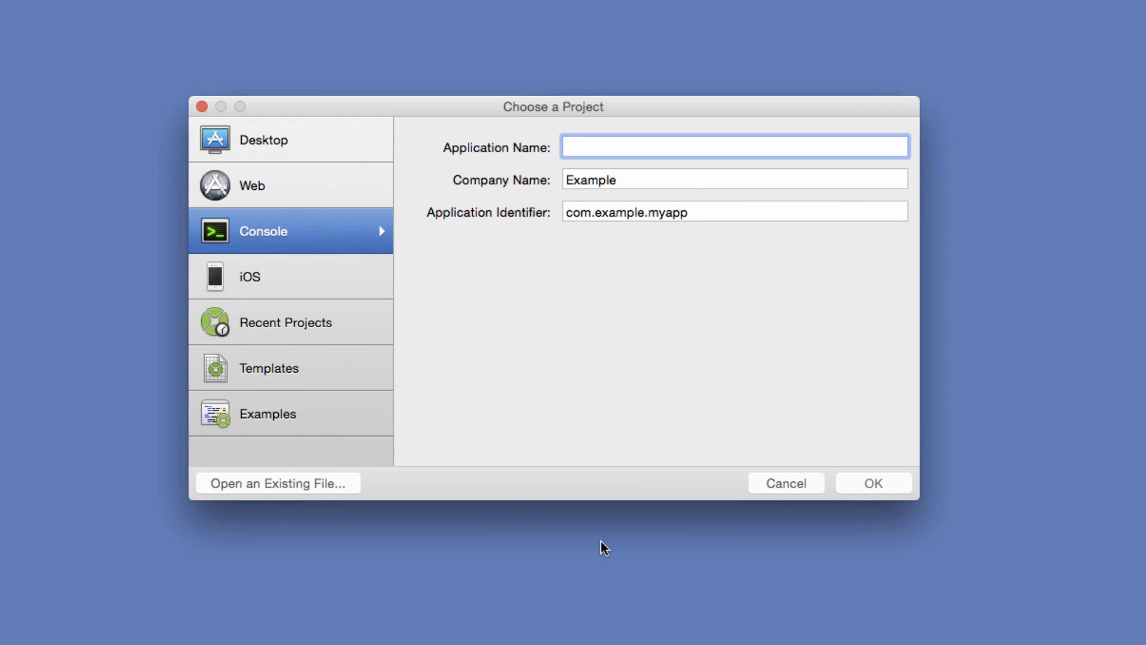
{"action": "mouse_move", "coordinate": [521, 121]}
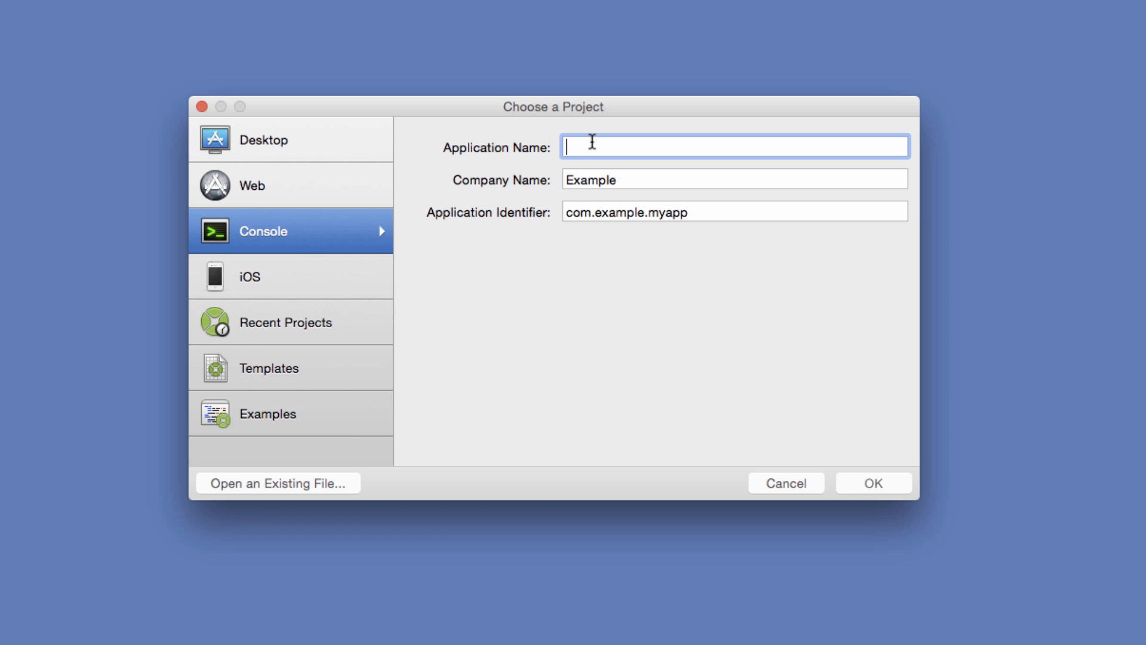
Create a Console project with the application name 'LEDButton'
{"action": "type", "text": "LED"}
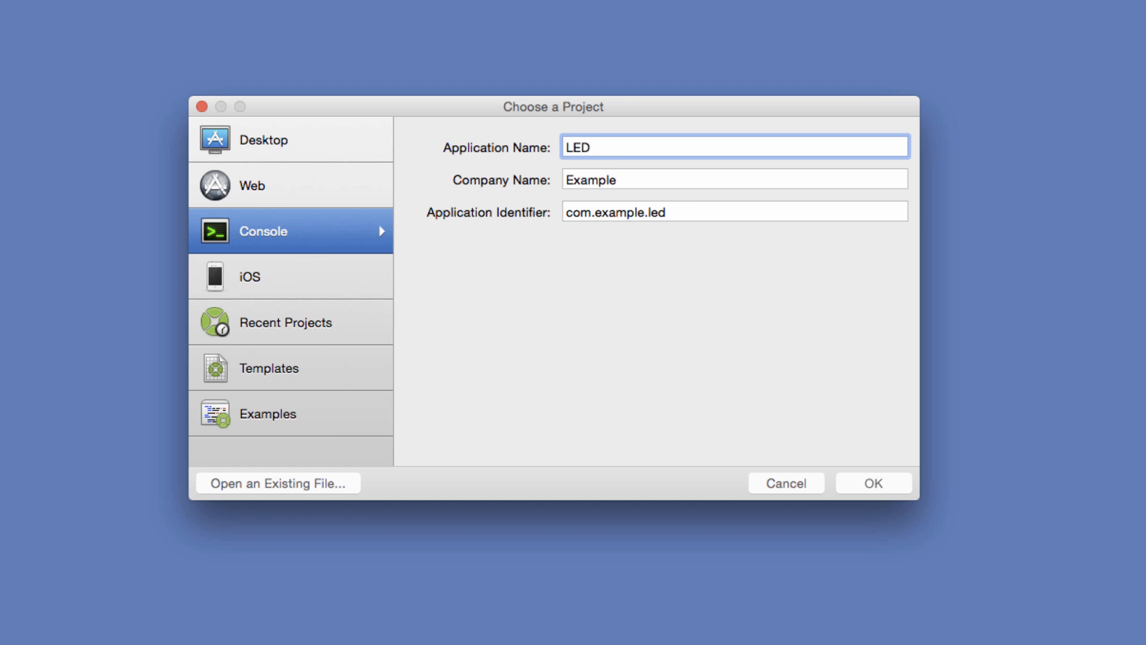
{"action": "type", "text": "Button"}
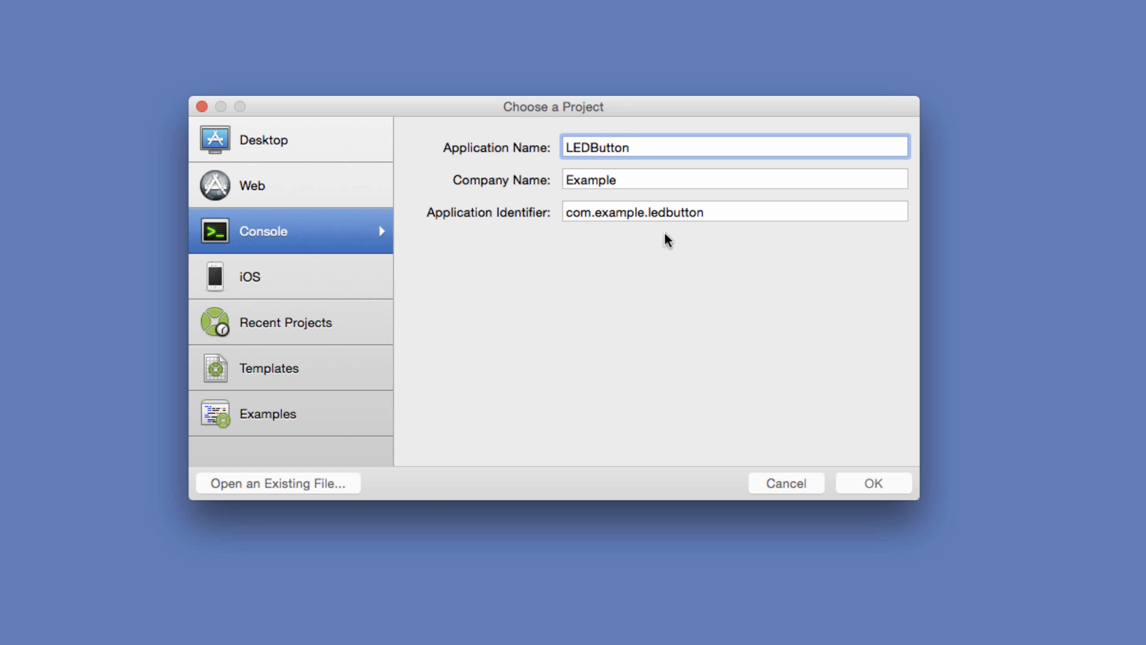
{"action": "left_click", "coordinate": [874, 483]}
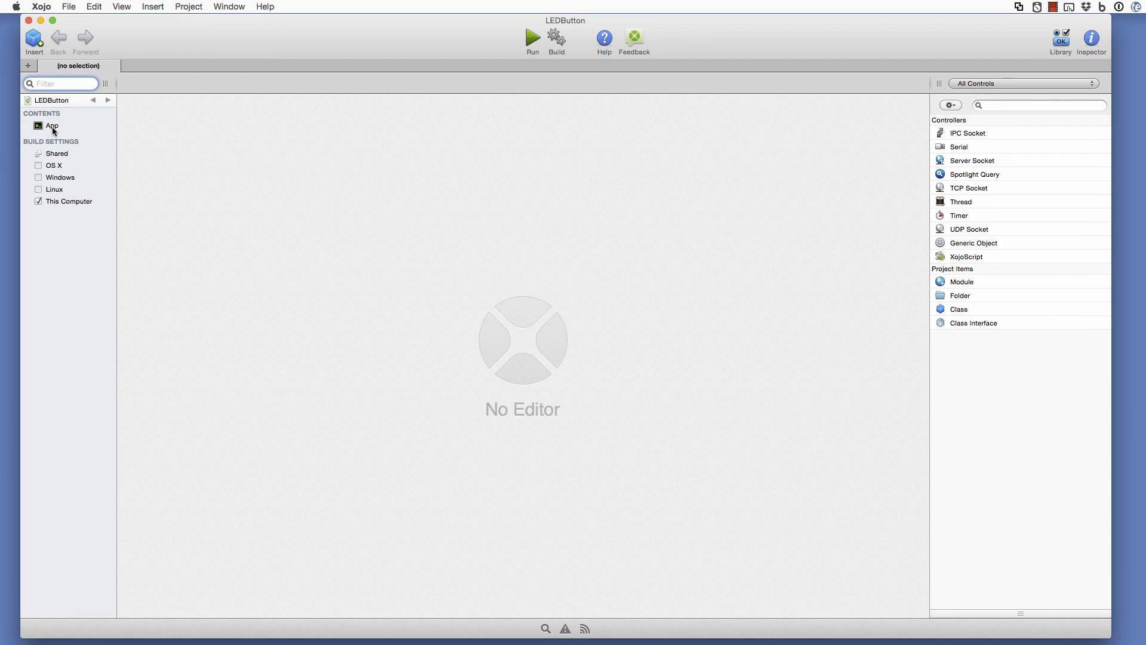
Select App and insert a Run event handler for it
{"action": "left_click", "coordinate": [52, 126]}
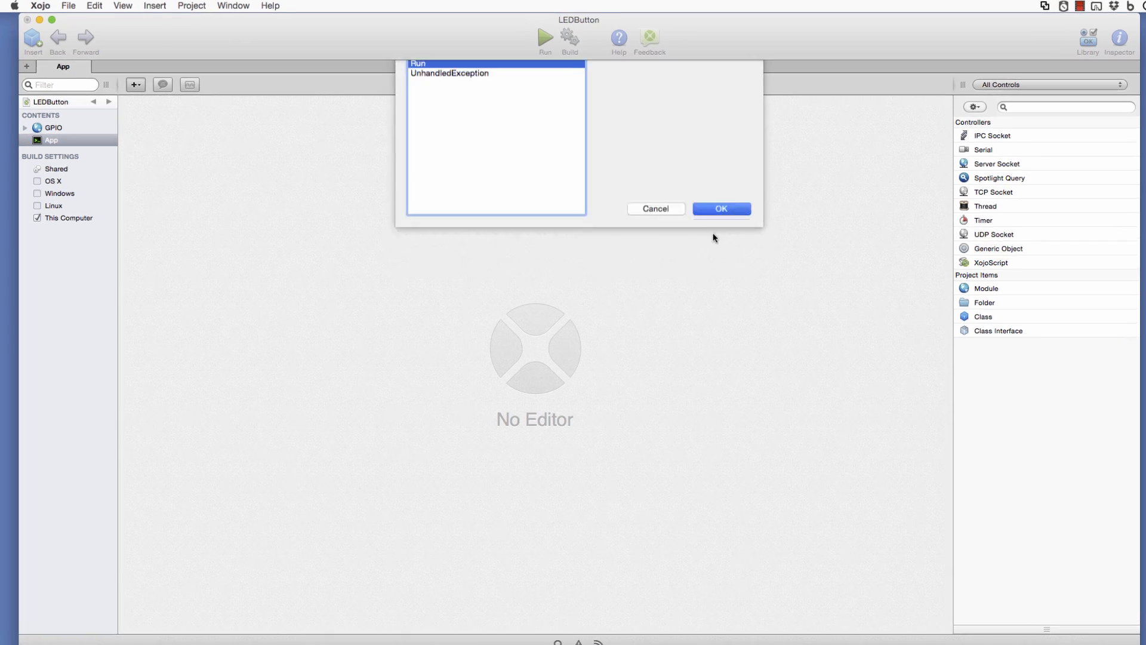
{"action": "left_click", "coordinate": [721, 209]}
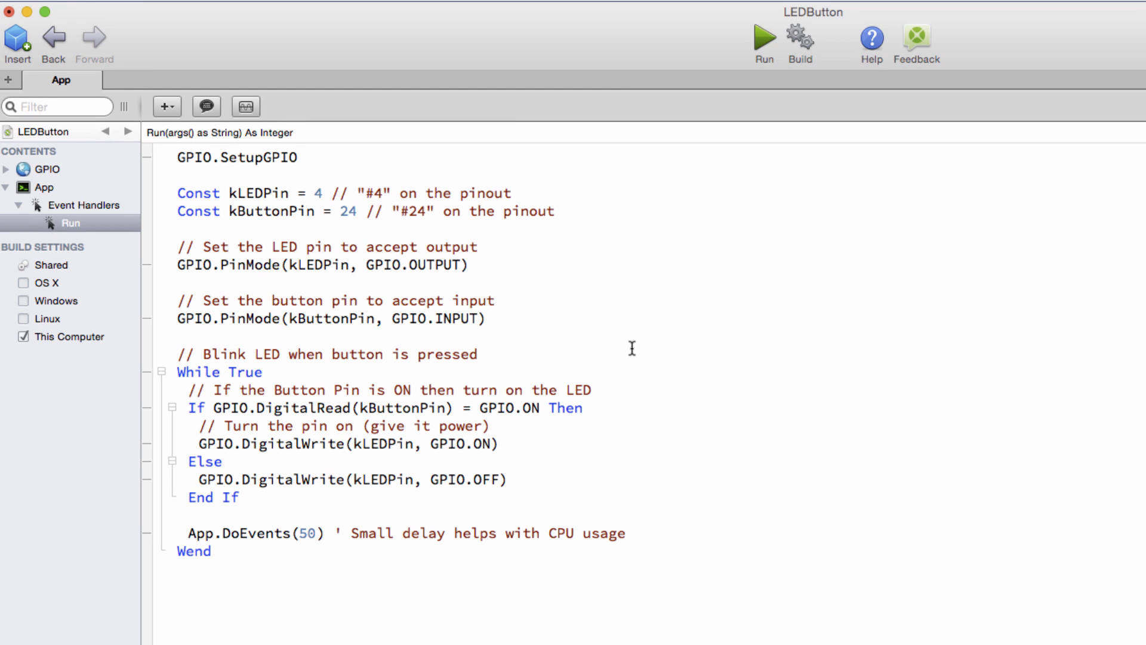
{"action": "mouse_move", "coordinate": [589, 347]}
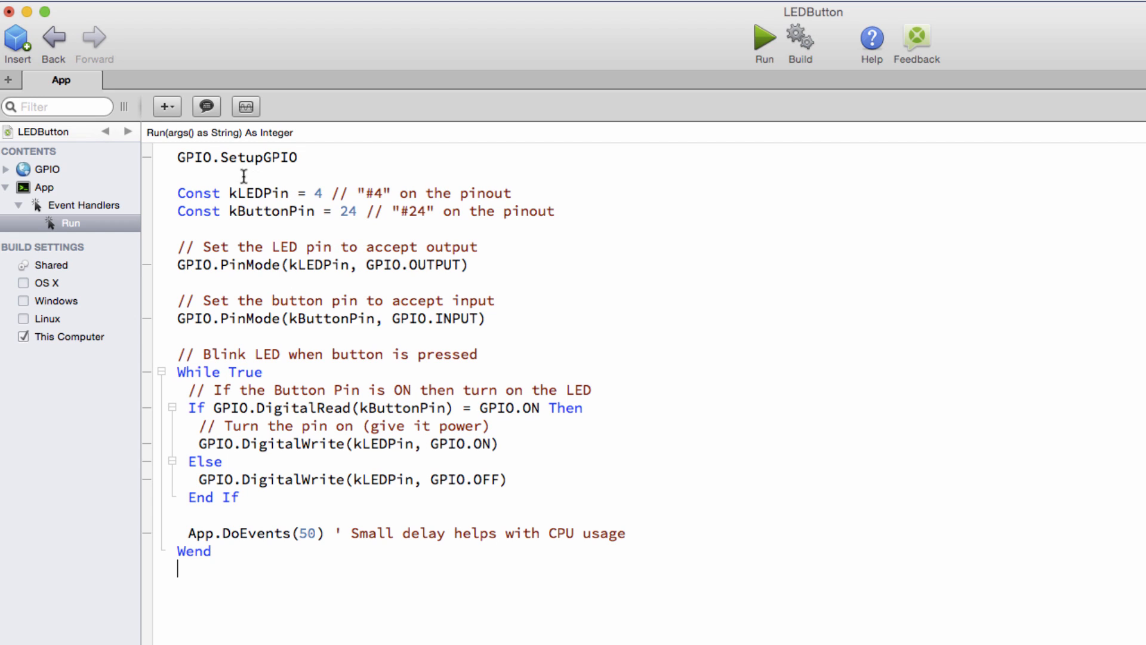
{"action": "mouse_move", "coordinate": [256, 194]}
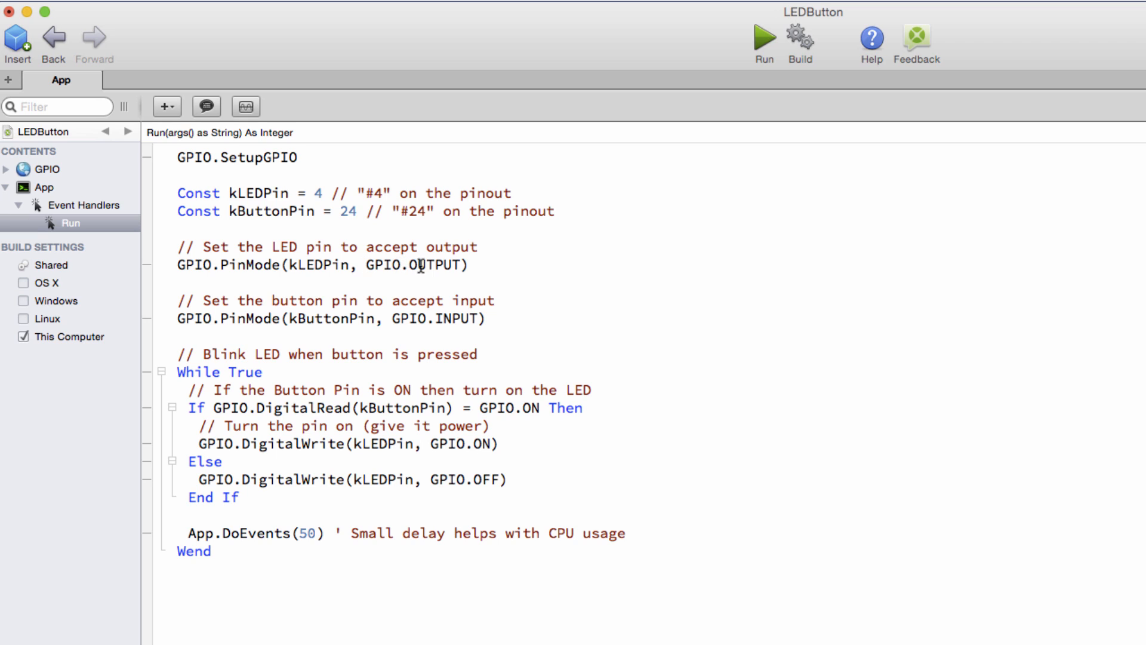
{"action": "mouse_move", "coordinate": [433, 308]}
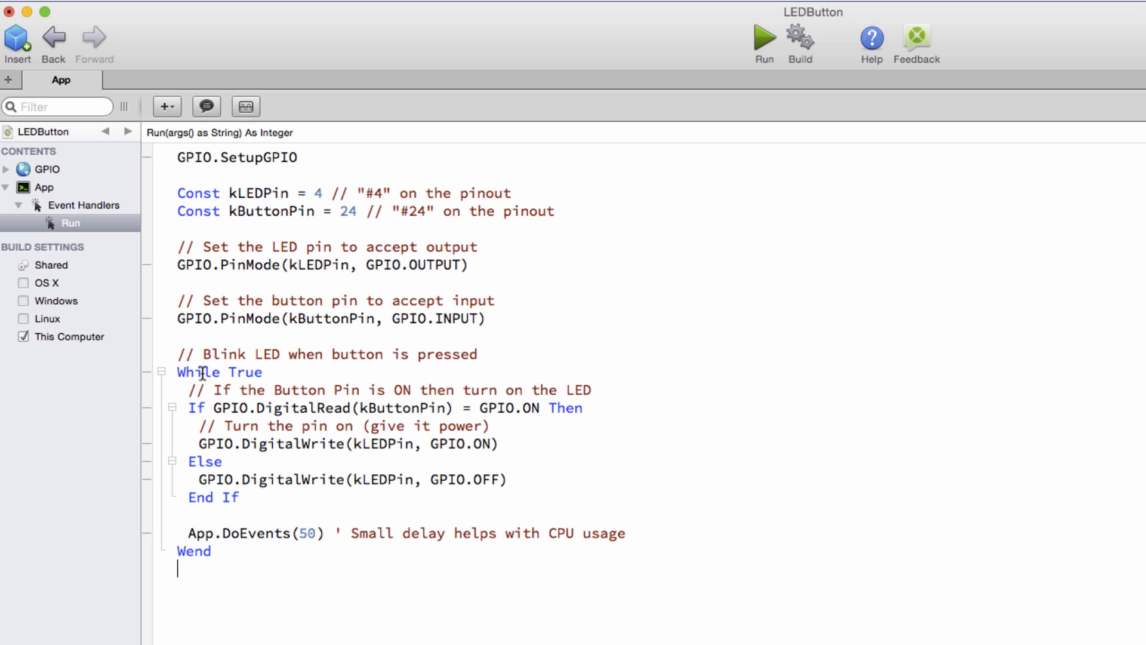
{"action": "mouse_move", "coordinate": [255, 410]}
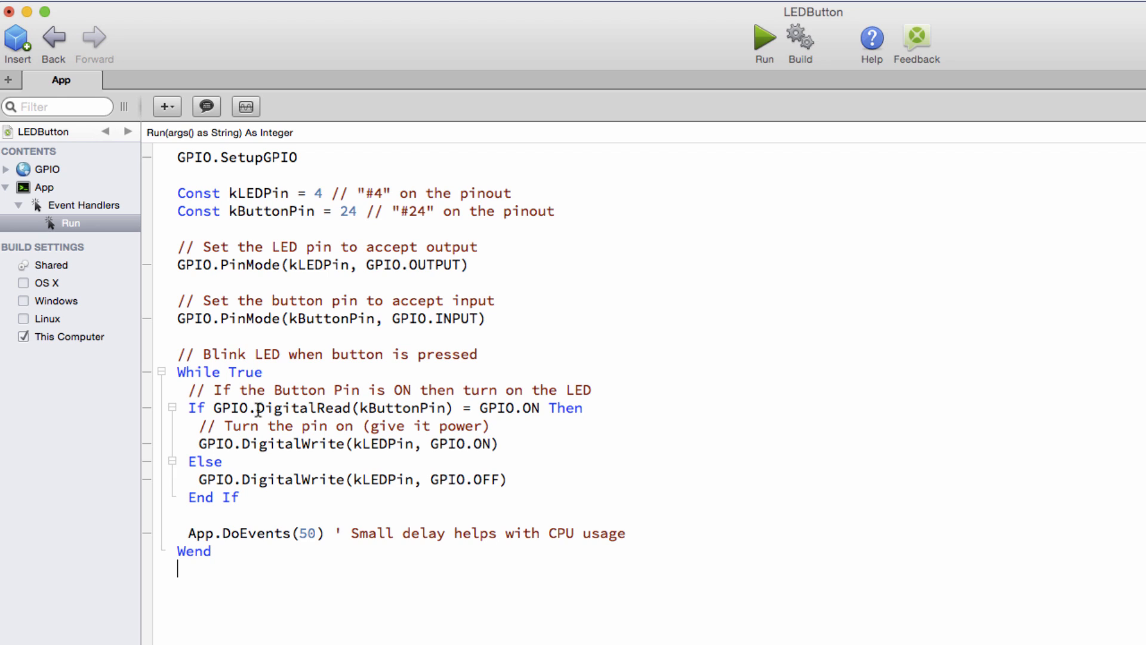
{"action": "mouse_move", "coordinate": [451, 432]}
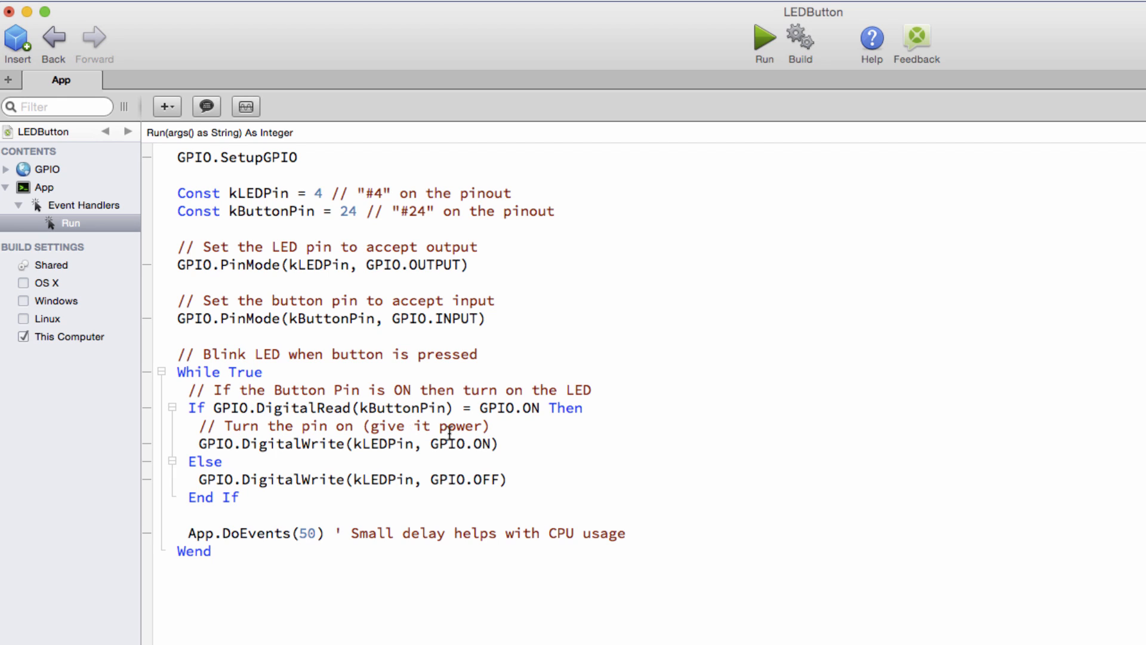
{"action": "mouse_move", "coordinate": [551, 416]}
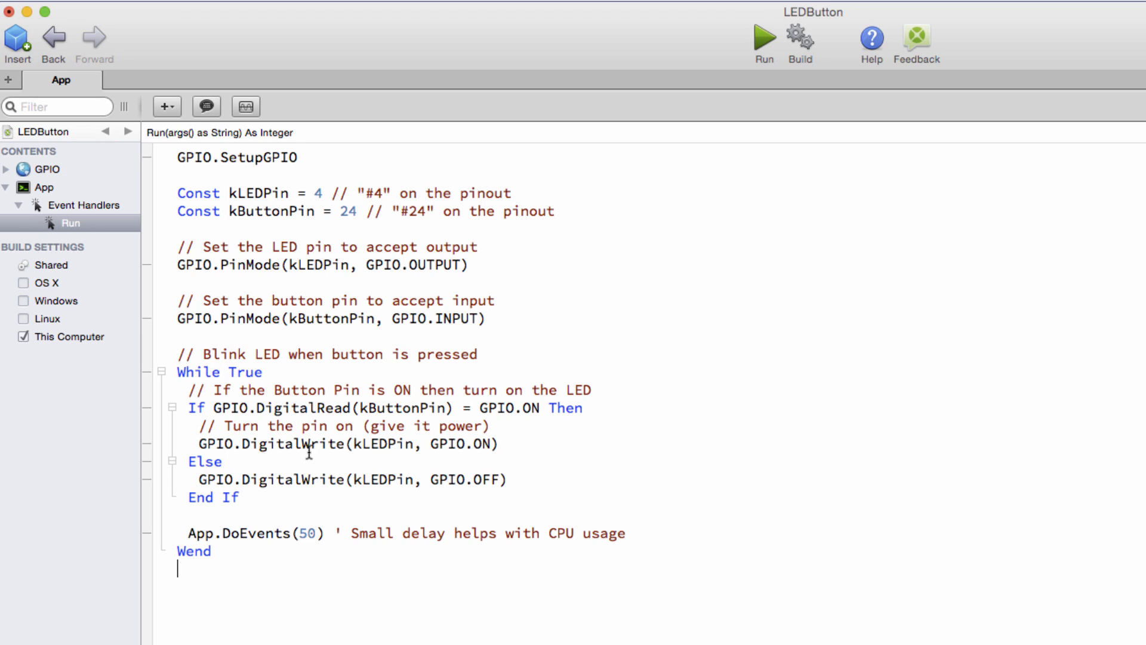
{"action": "mouse_move", "coordinate": [229, 462]}
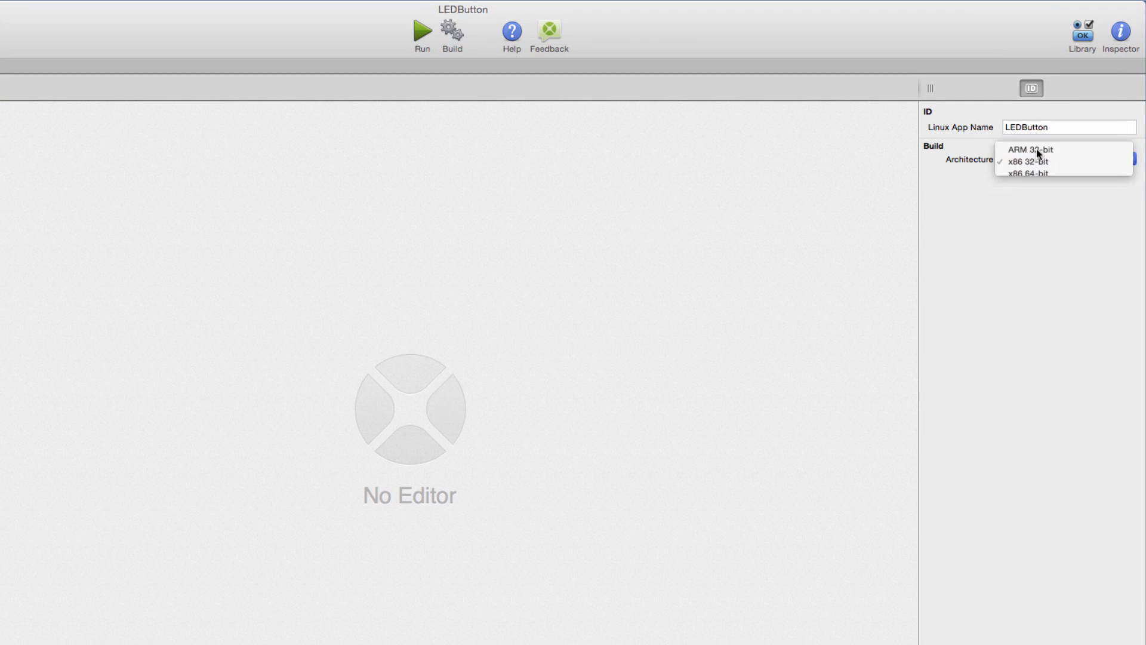
Build the LEDButton app for Linux ARM 32-bit
{"action": "left_click", "coordinate": [1031, 151]}
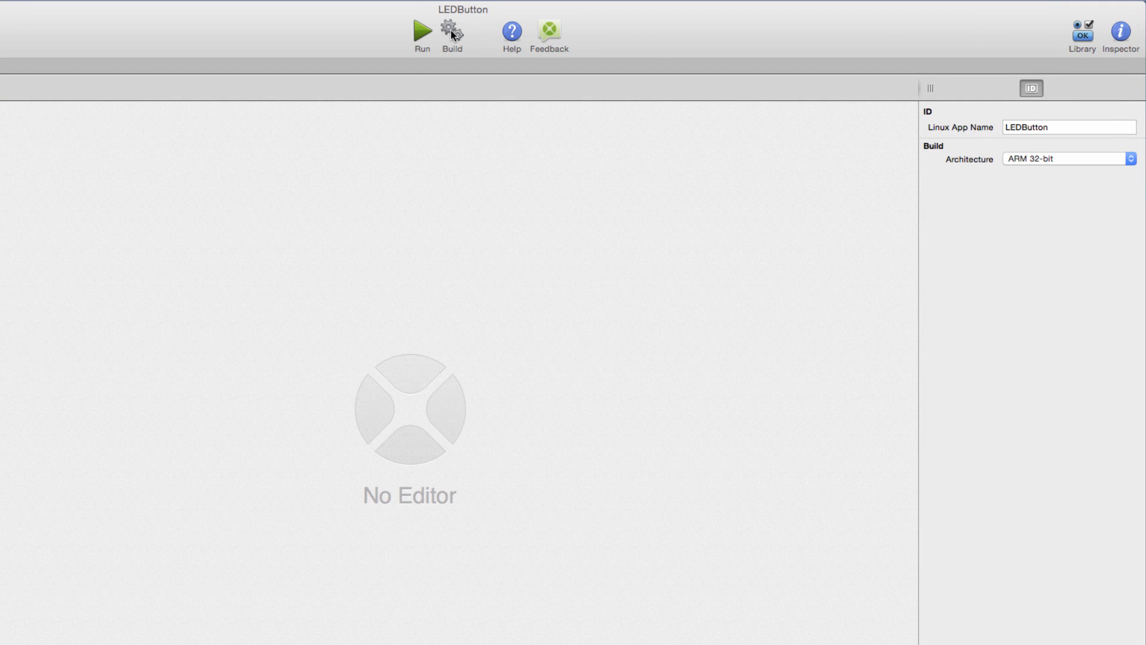
{"action": "mouse_move", "coordinate": [424, 180]}
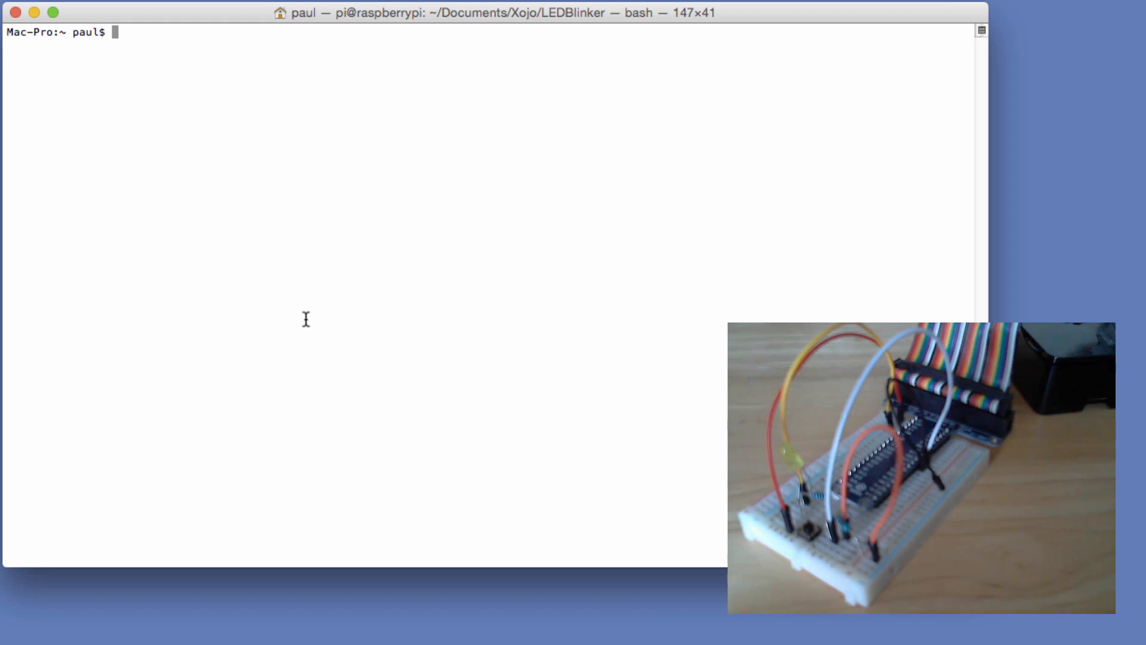
SSH into the Raspberry Pi at 10.0.1.x and begin changing into Documents
{"action": "type", "text": "ssh pi@"}
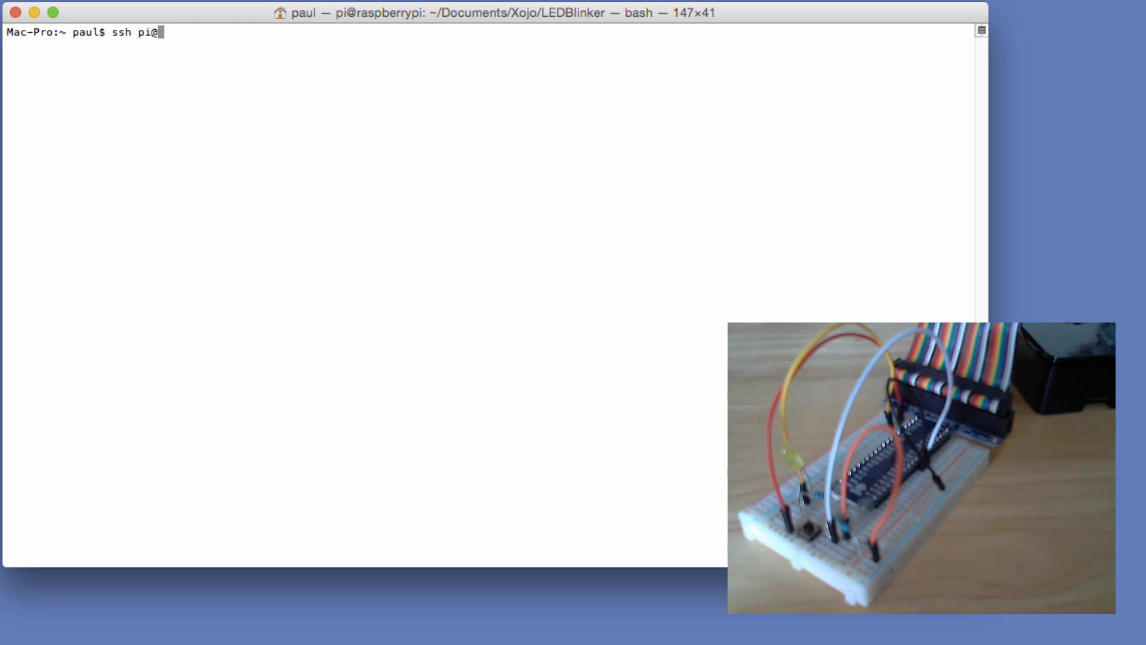
{"action": "type", "text": "10.0.1.194"}
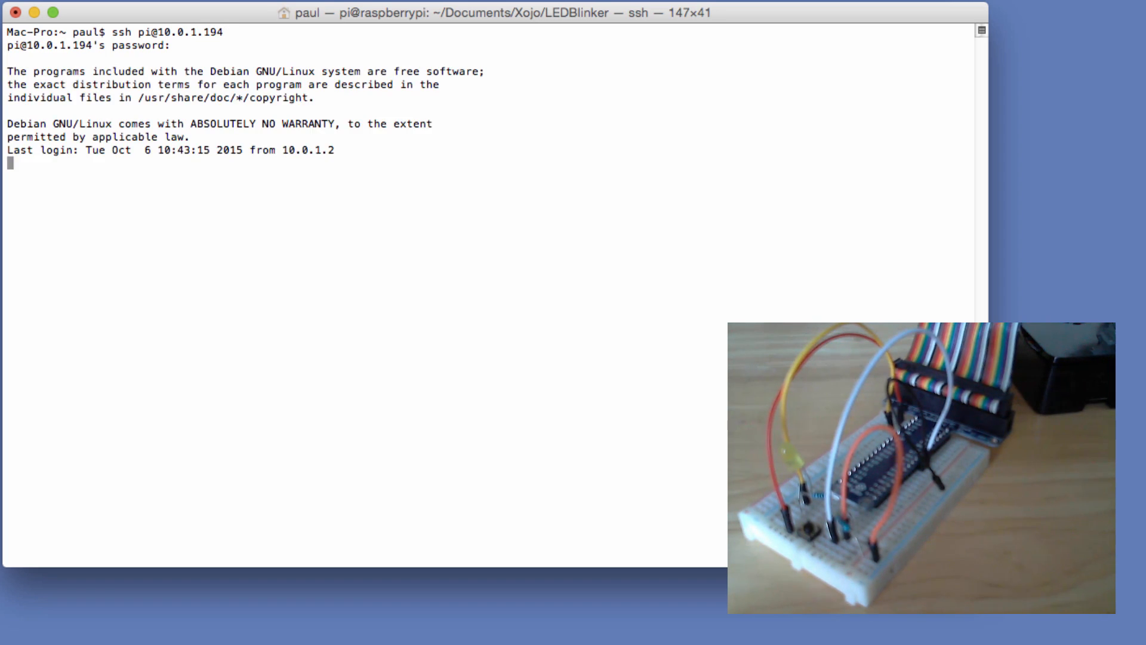
{"action": "type", "text": "cd Document"}
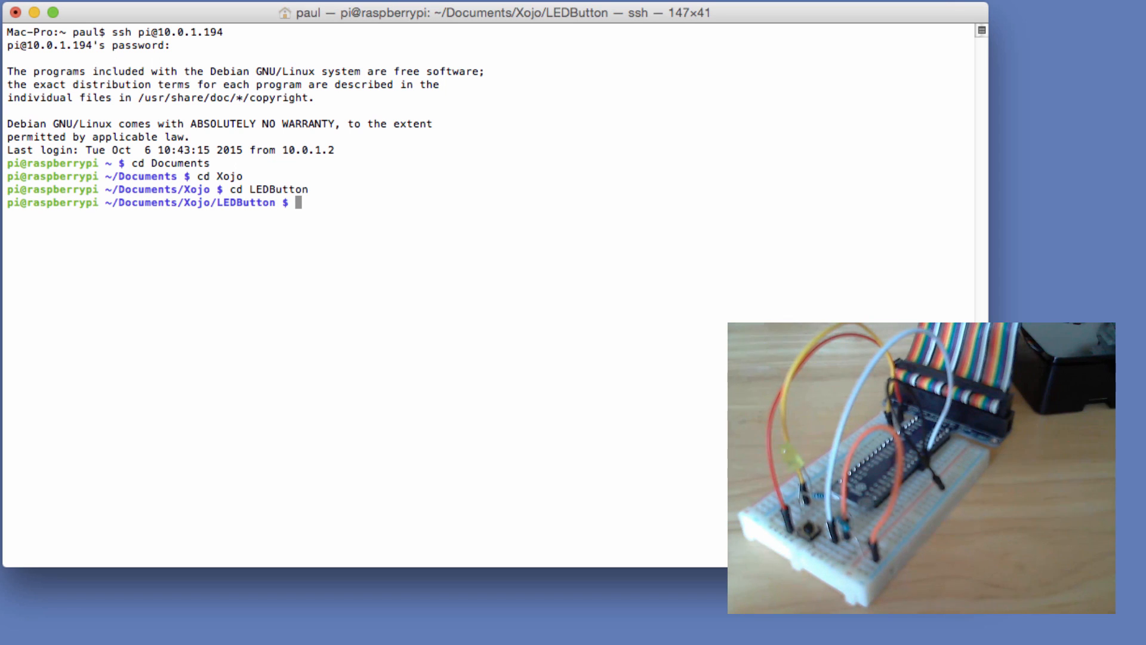
Enter 'sudo ./LEDButton' to launch the app as root
{"action": "type", "text": "sudo ./"}
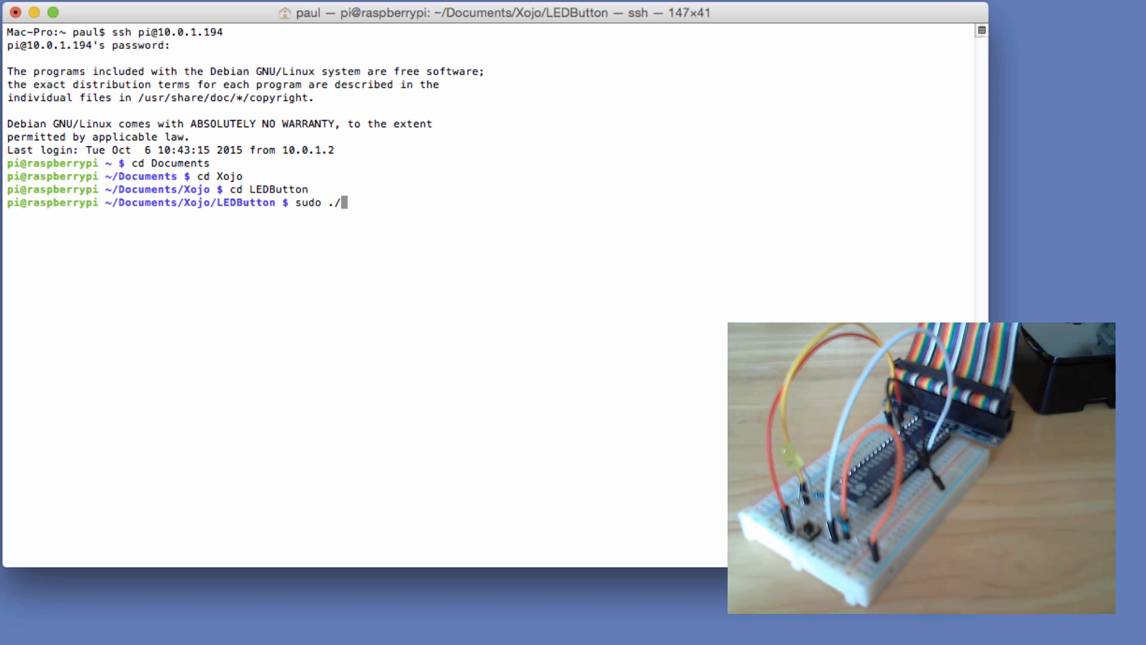
{"action": "type", "text": "LEDButt"}
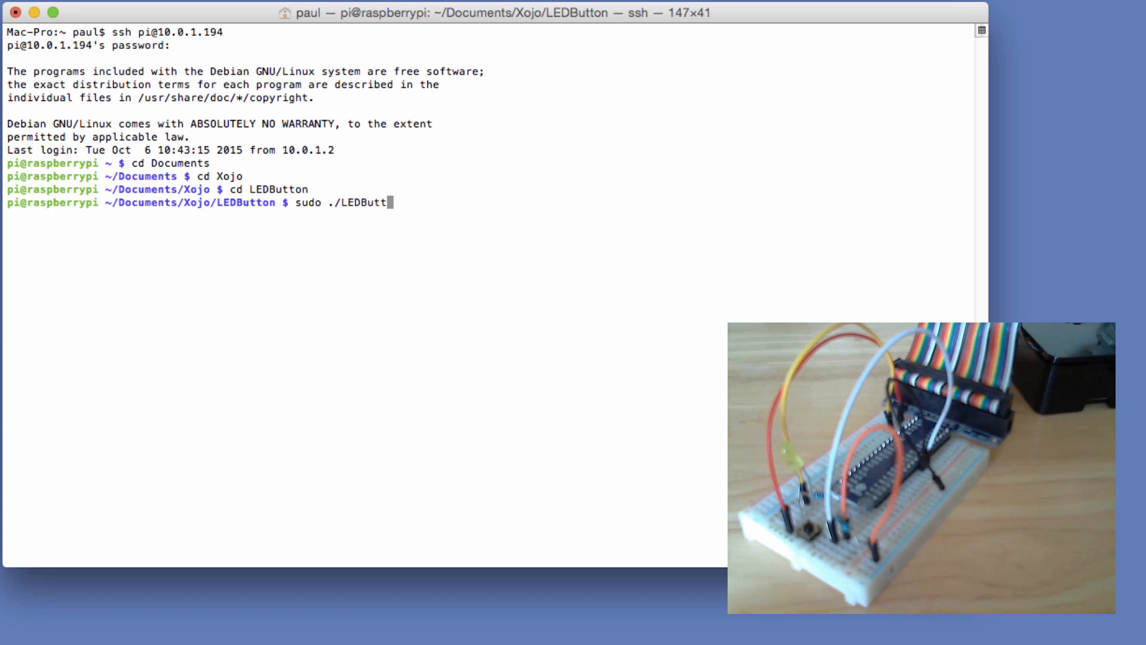
{"action": "type", "text": "on"}
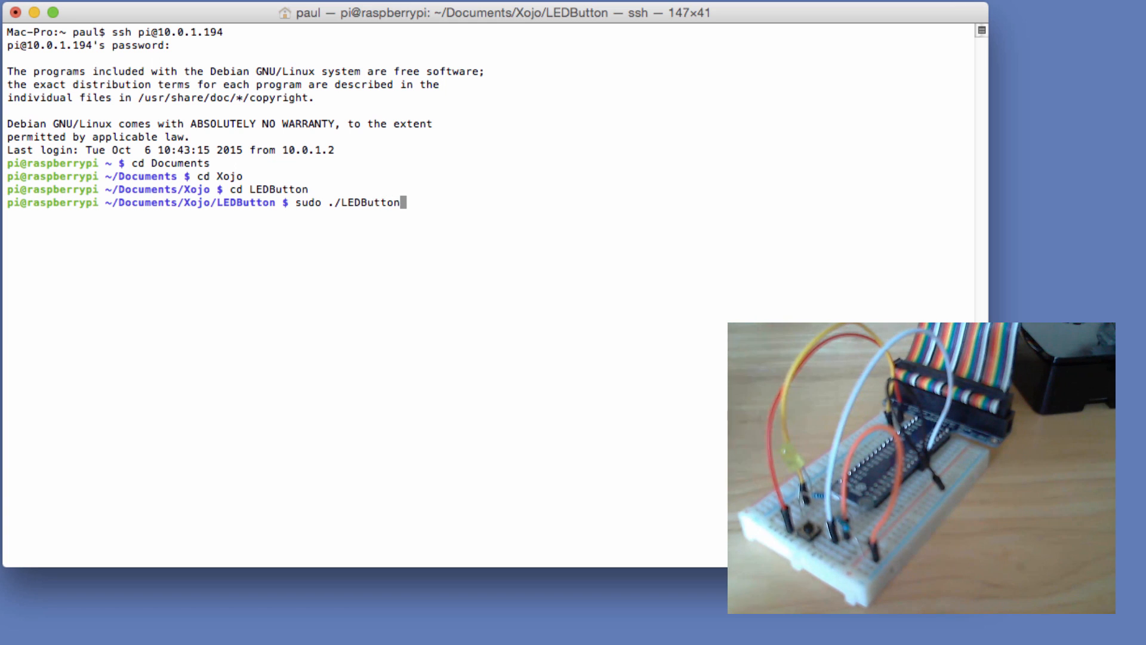